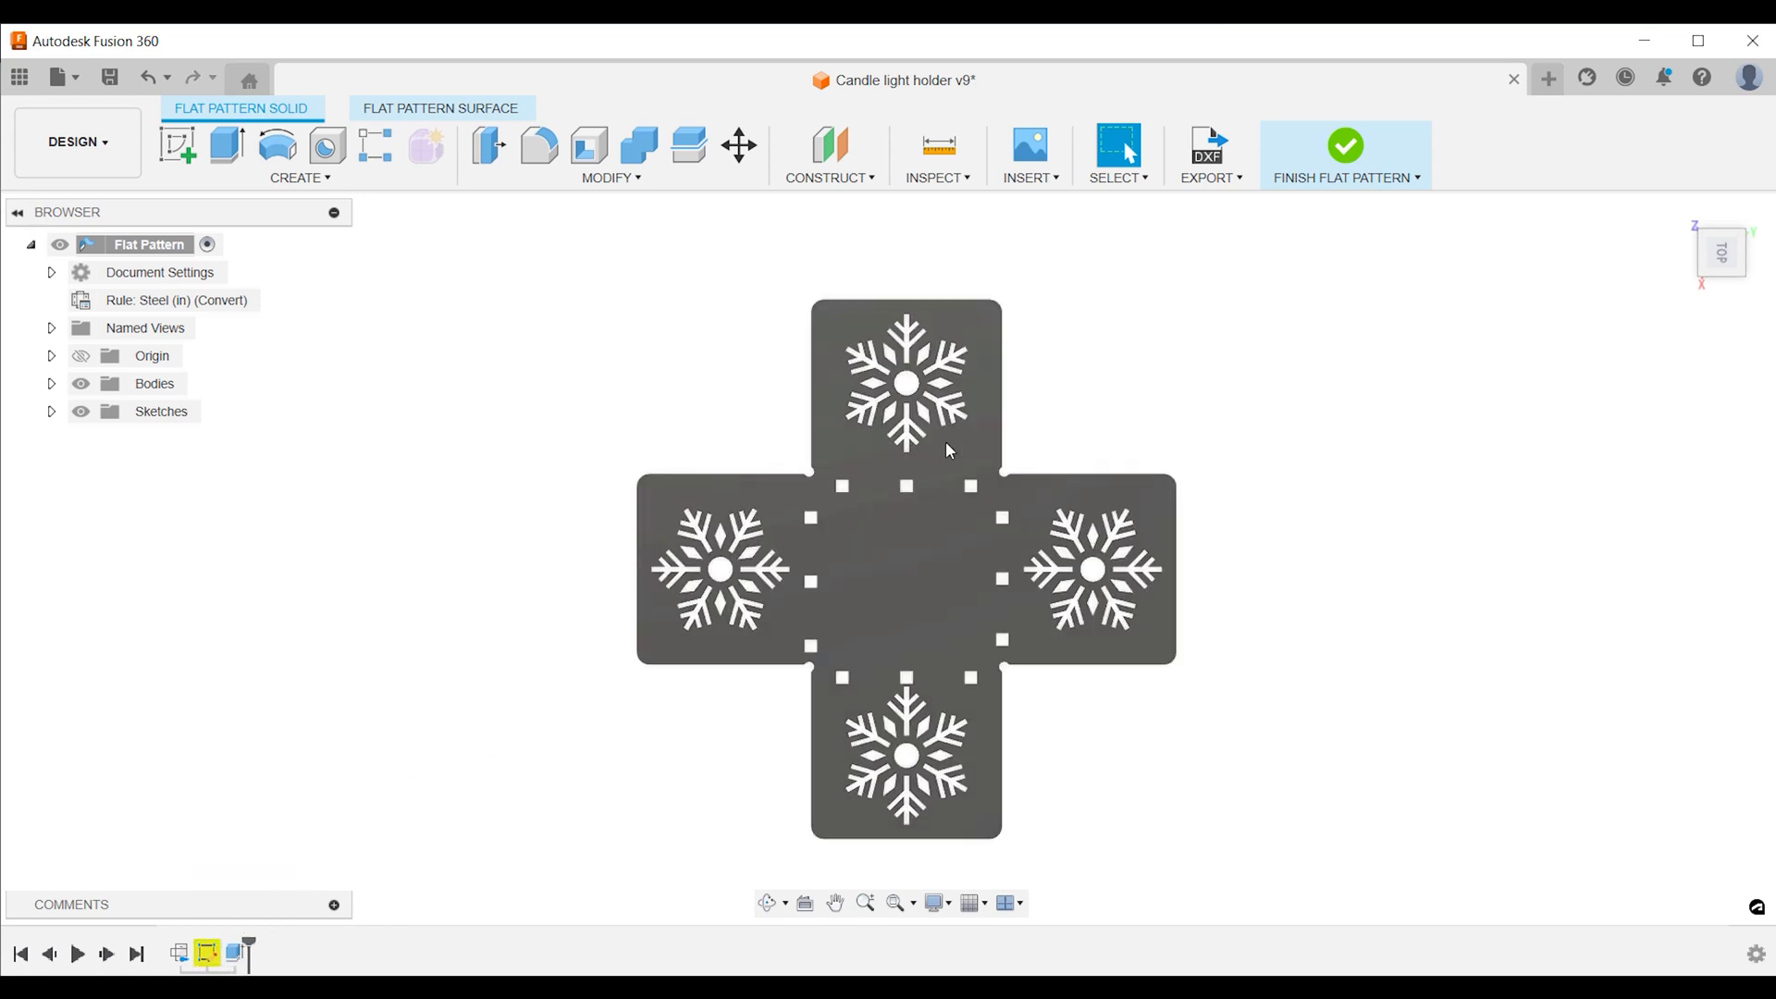
Finish the snowflake flat pattern to return to the folded candle holder
click(1345, 145)
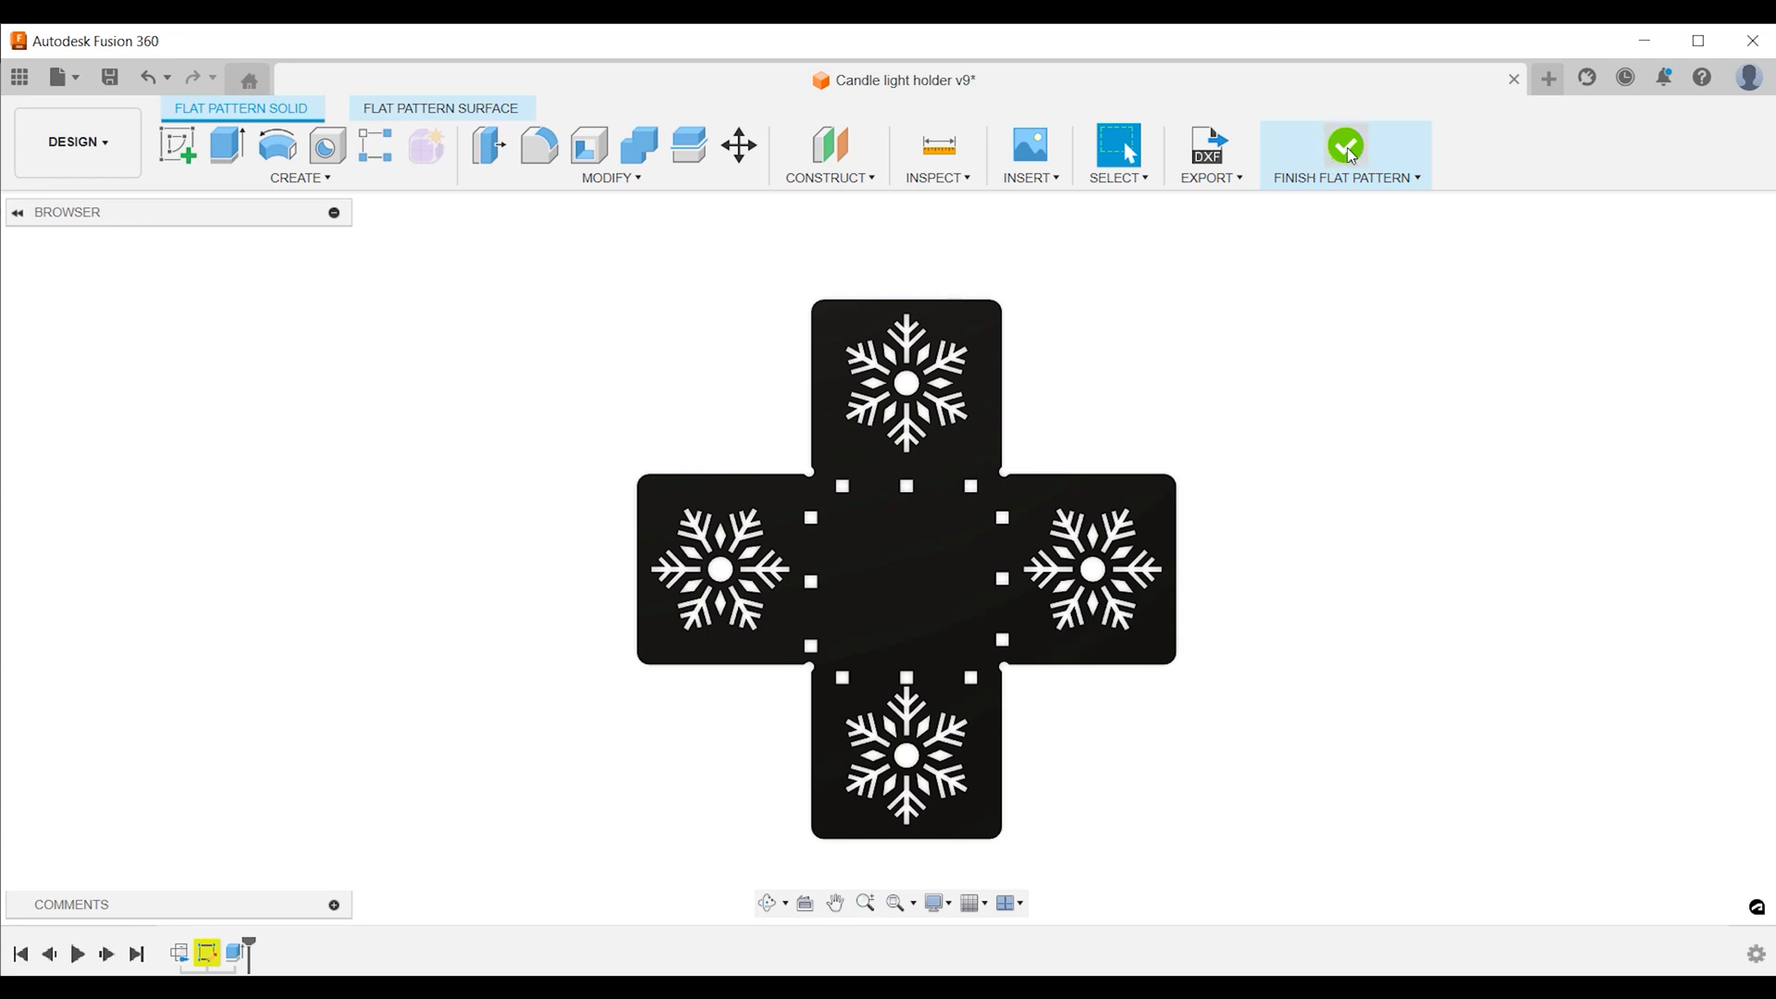
click(1345, 148)
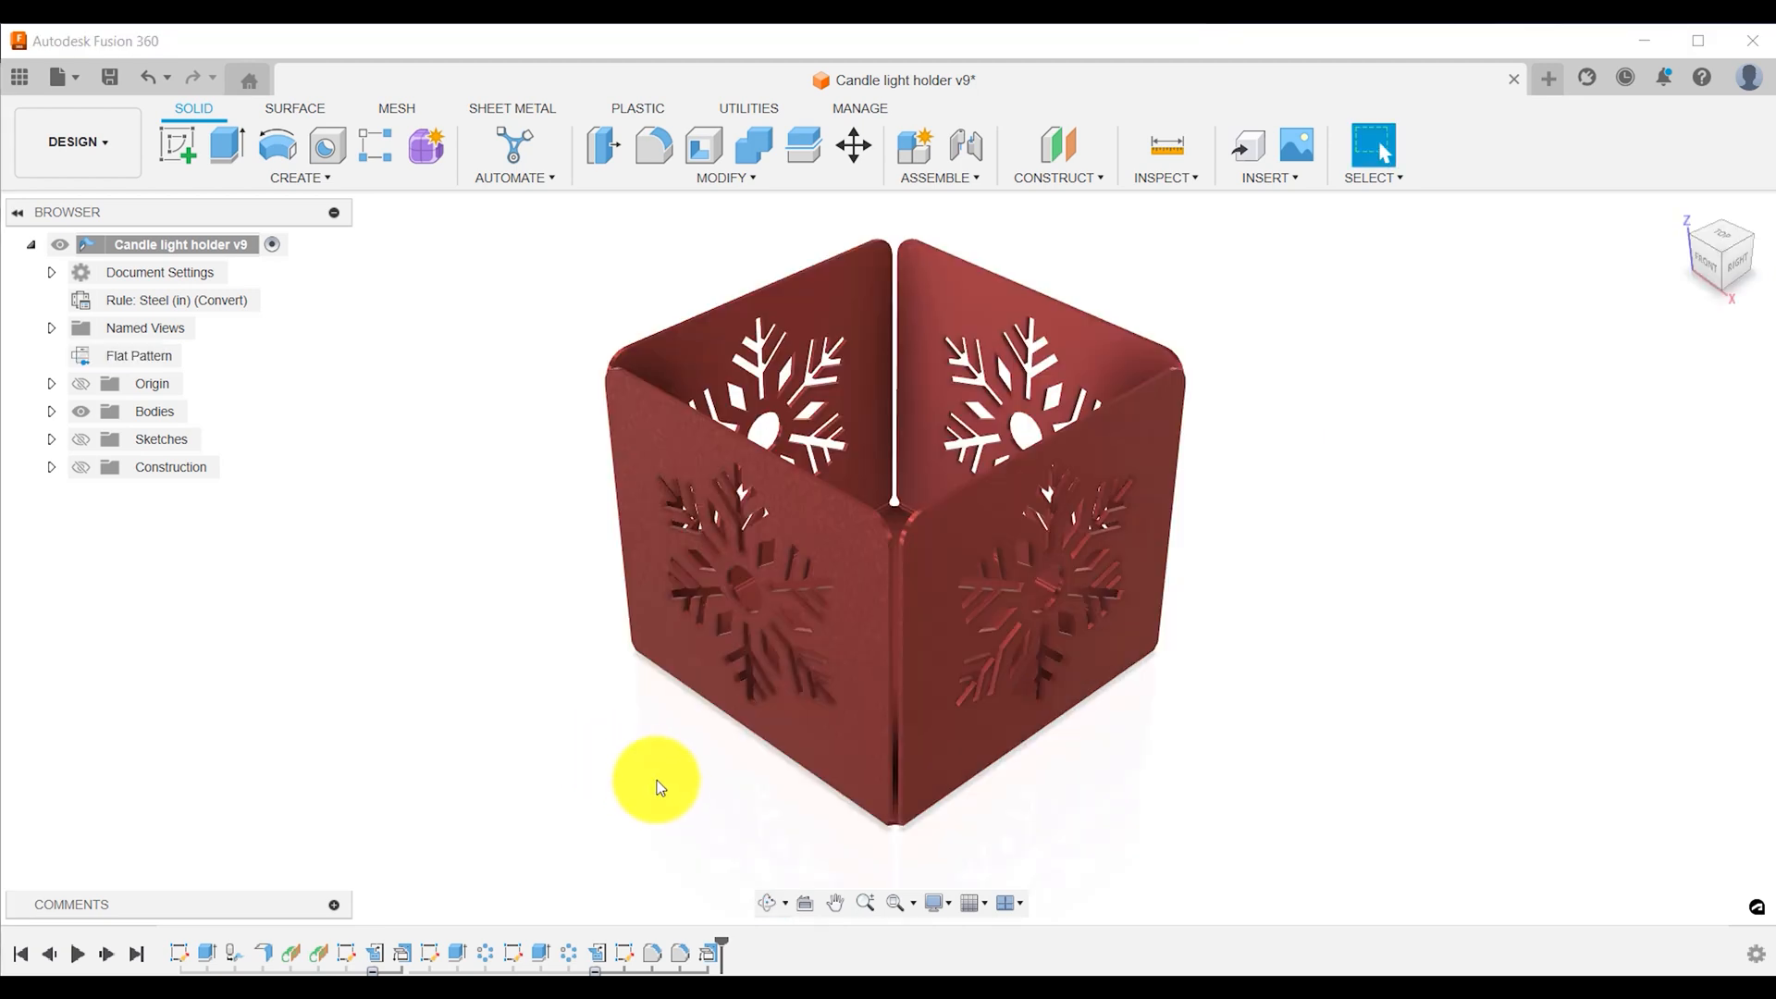
mouse_move(673, 955)
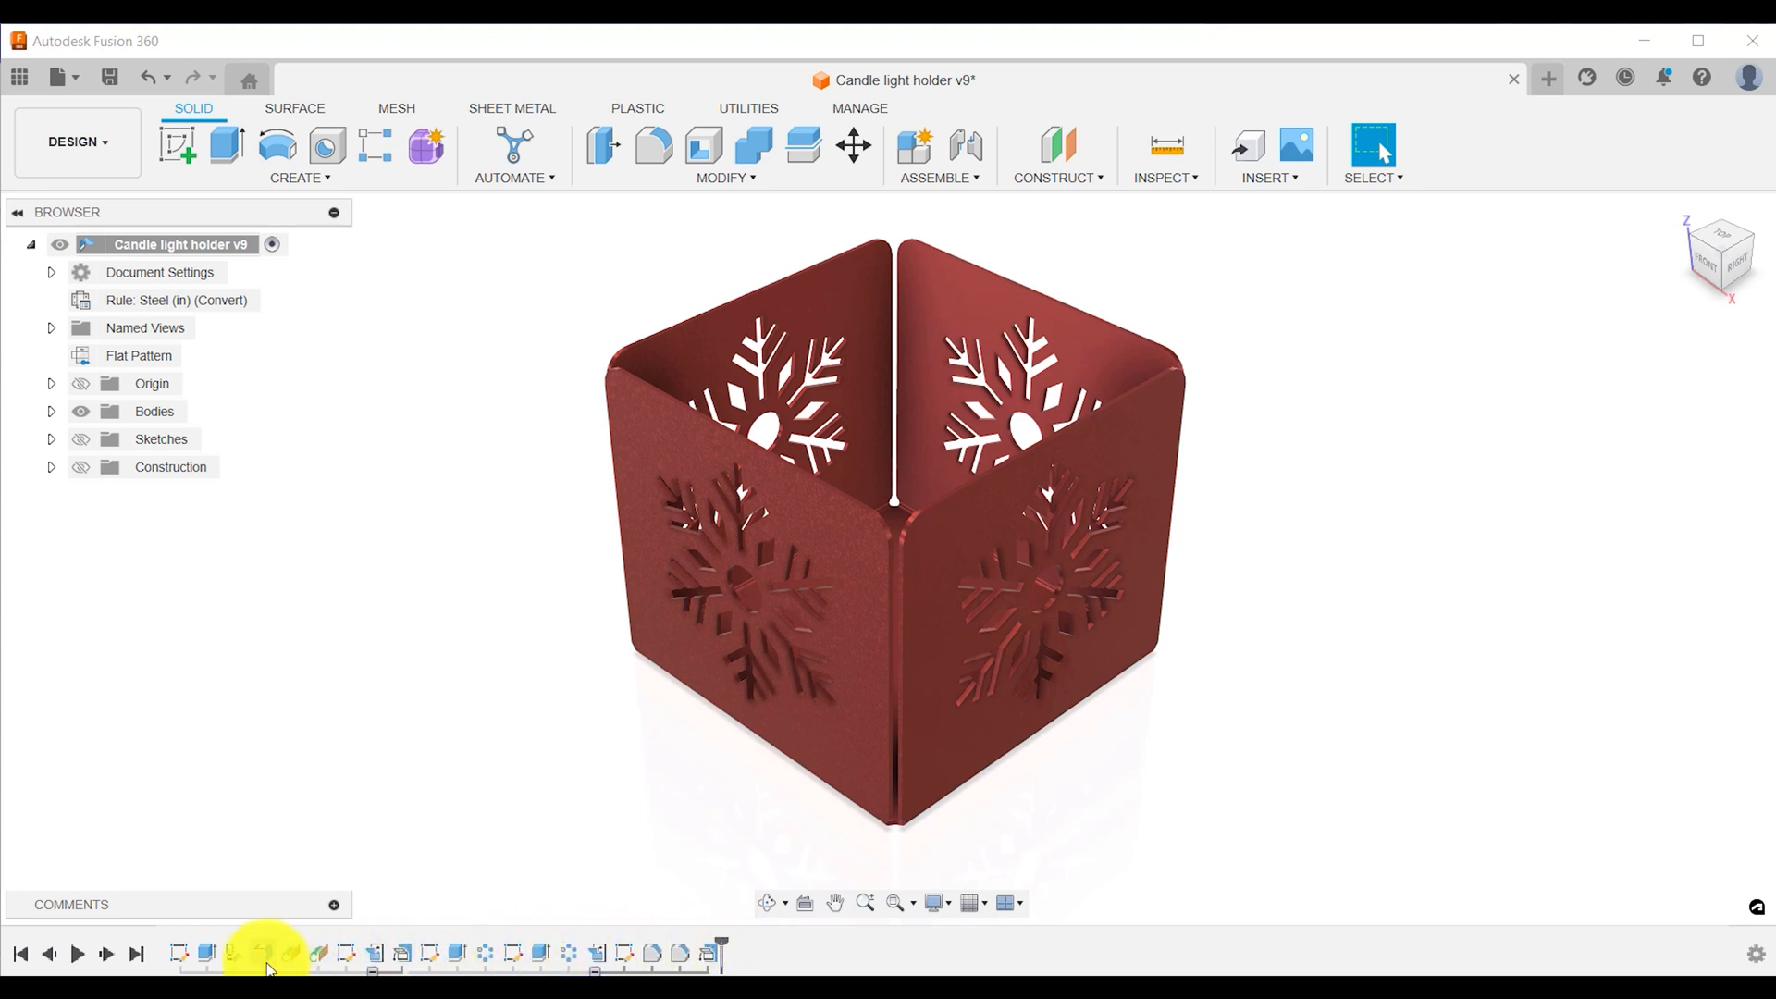
mouse_move(135, 533)
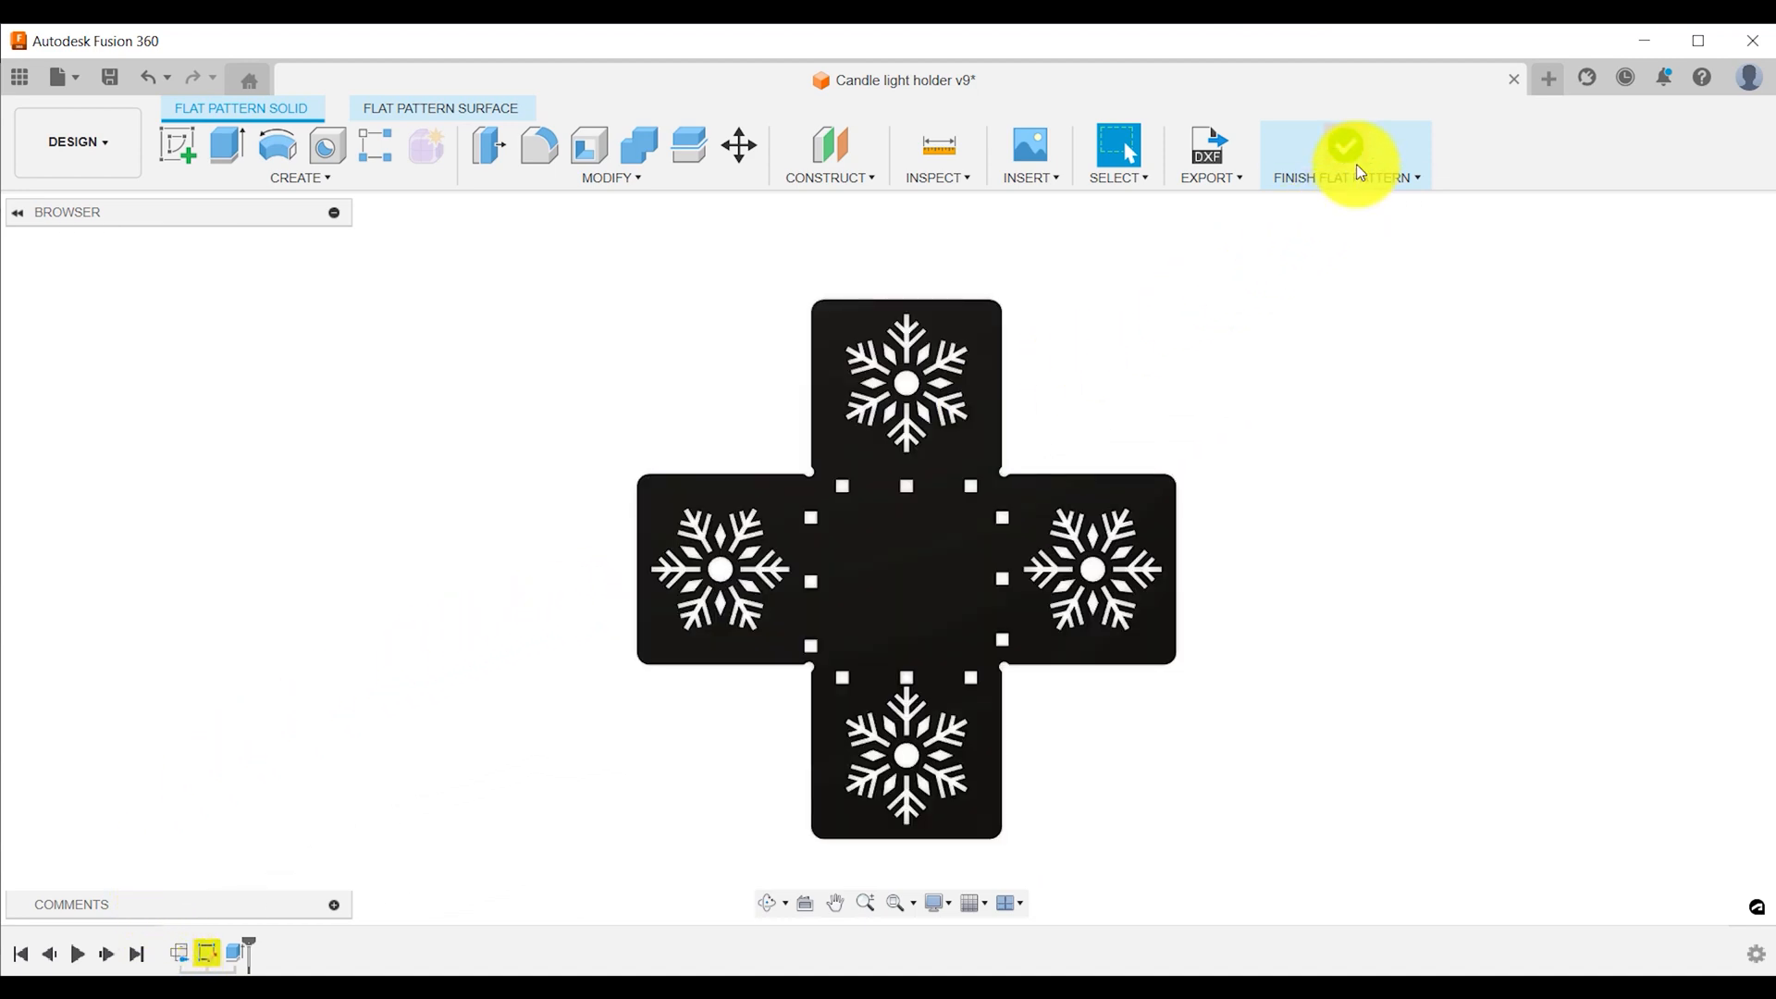
click(1345, 154)
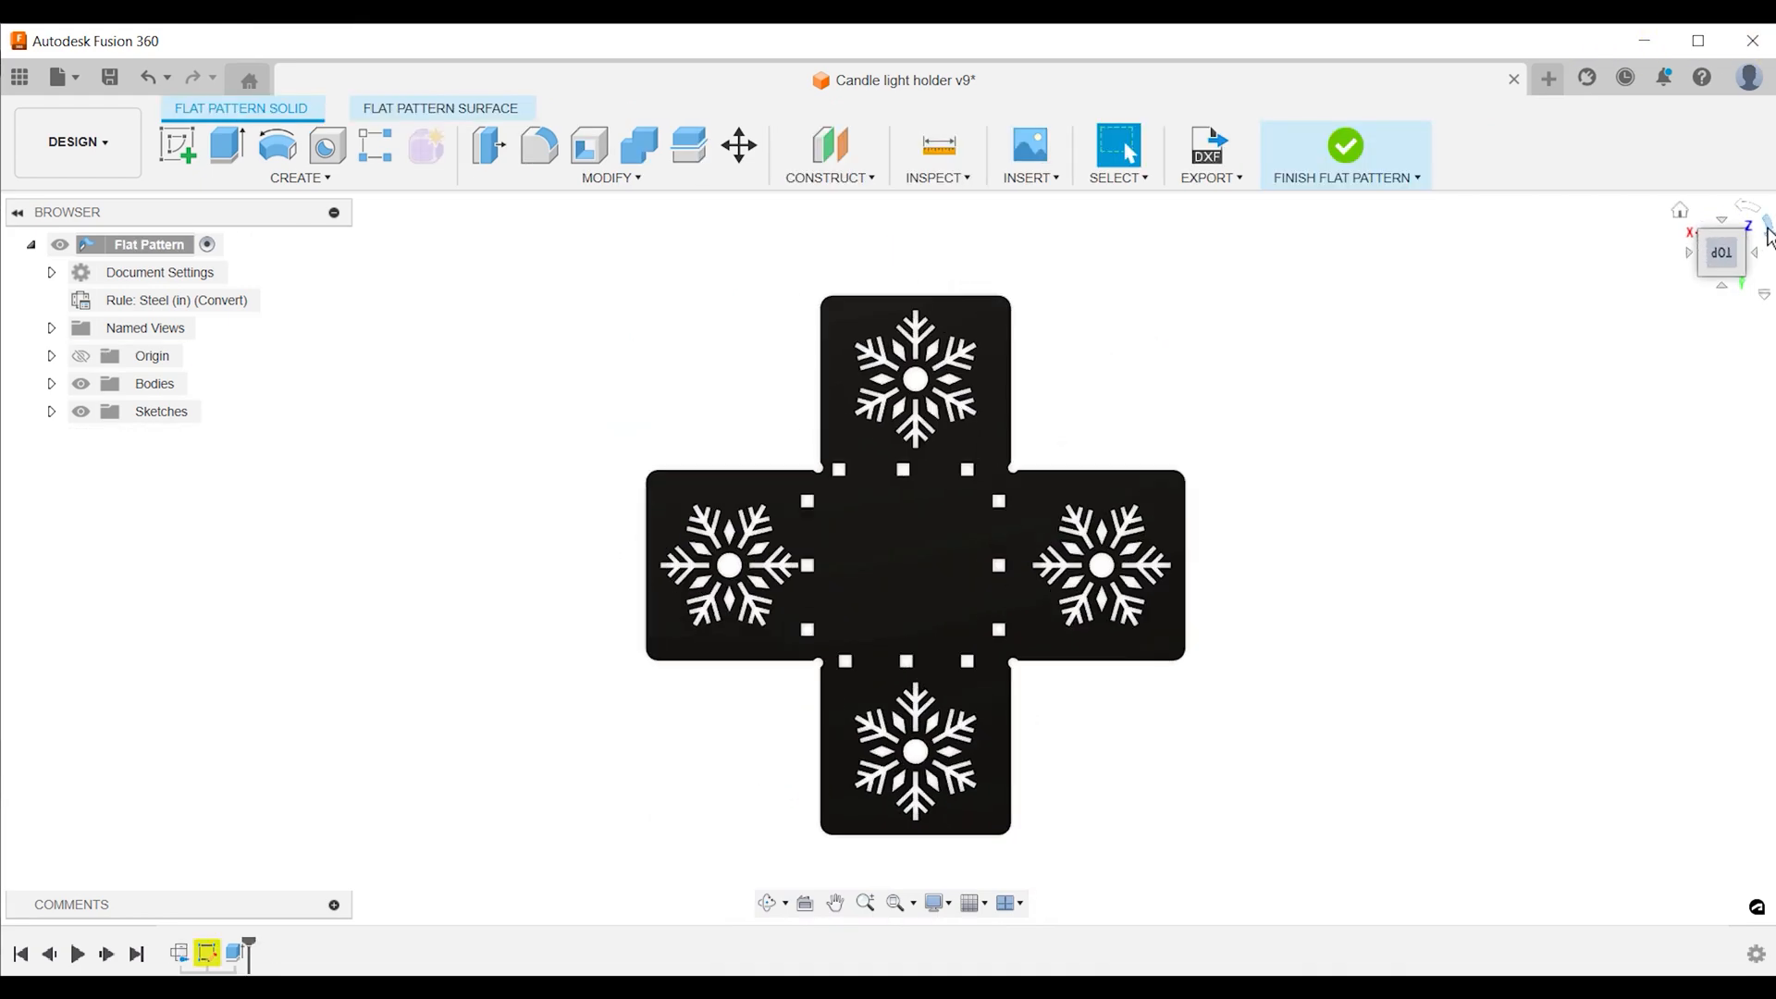
click(1718, 251)
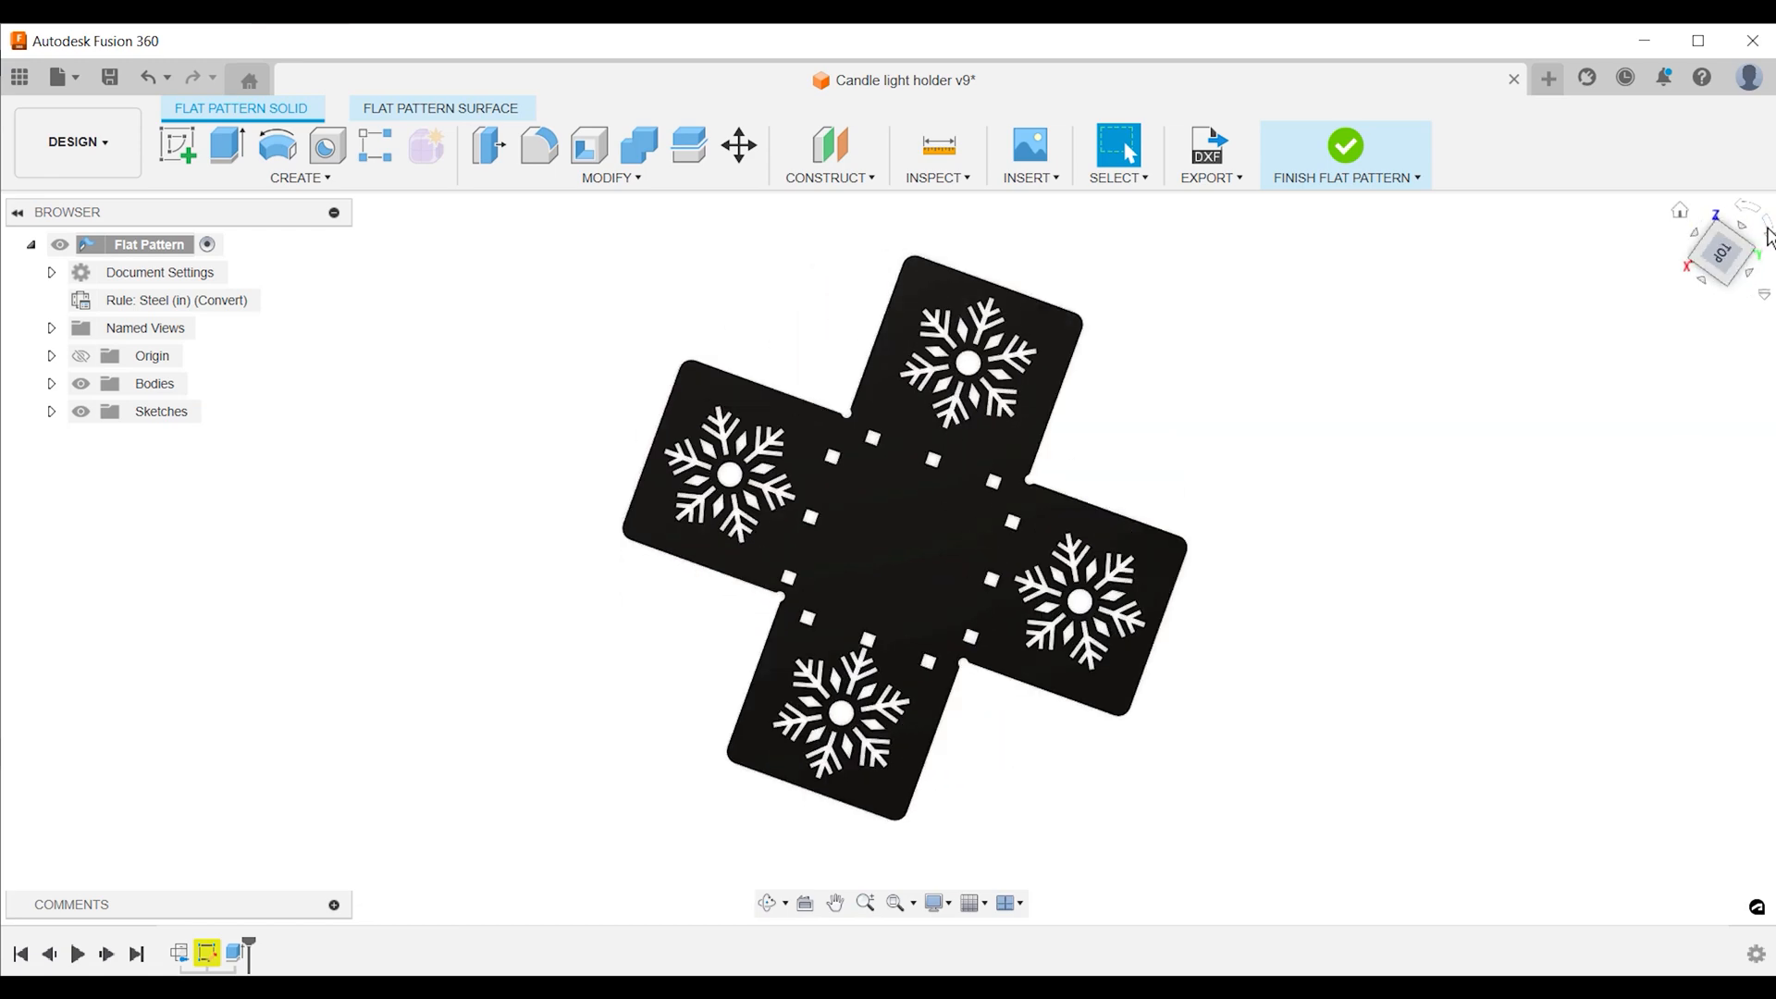
click(1719, 251)
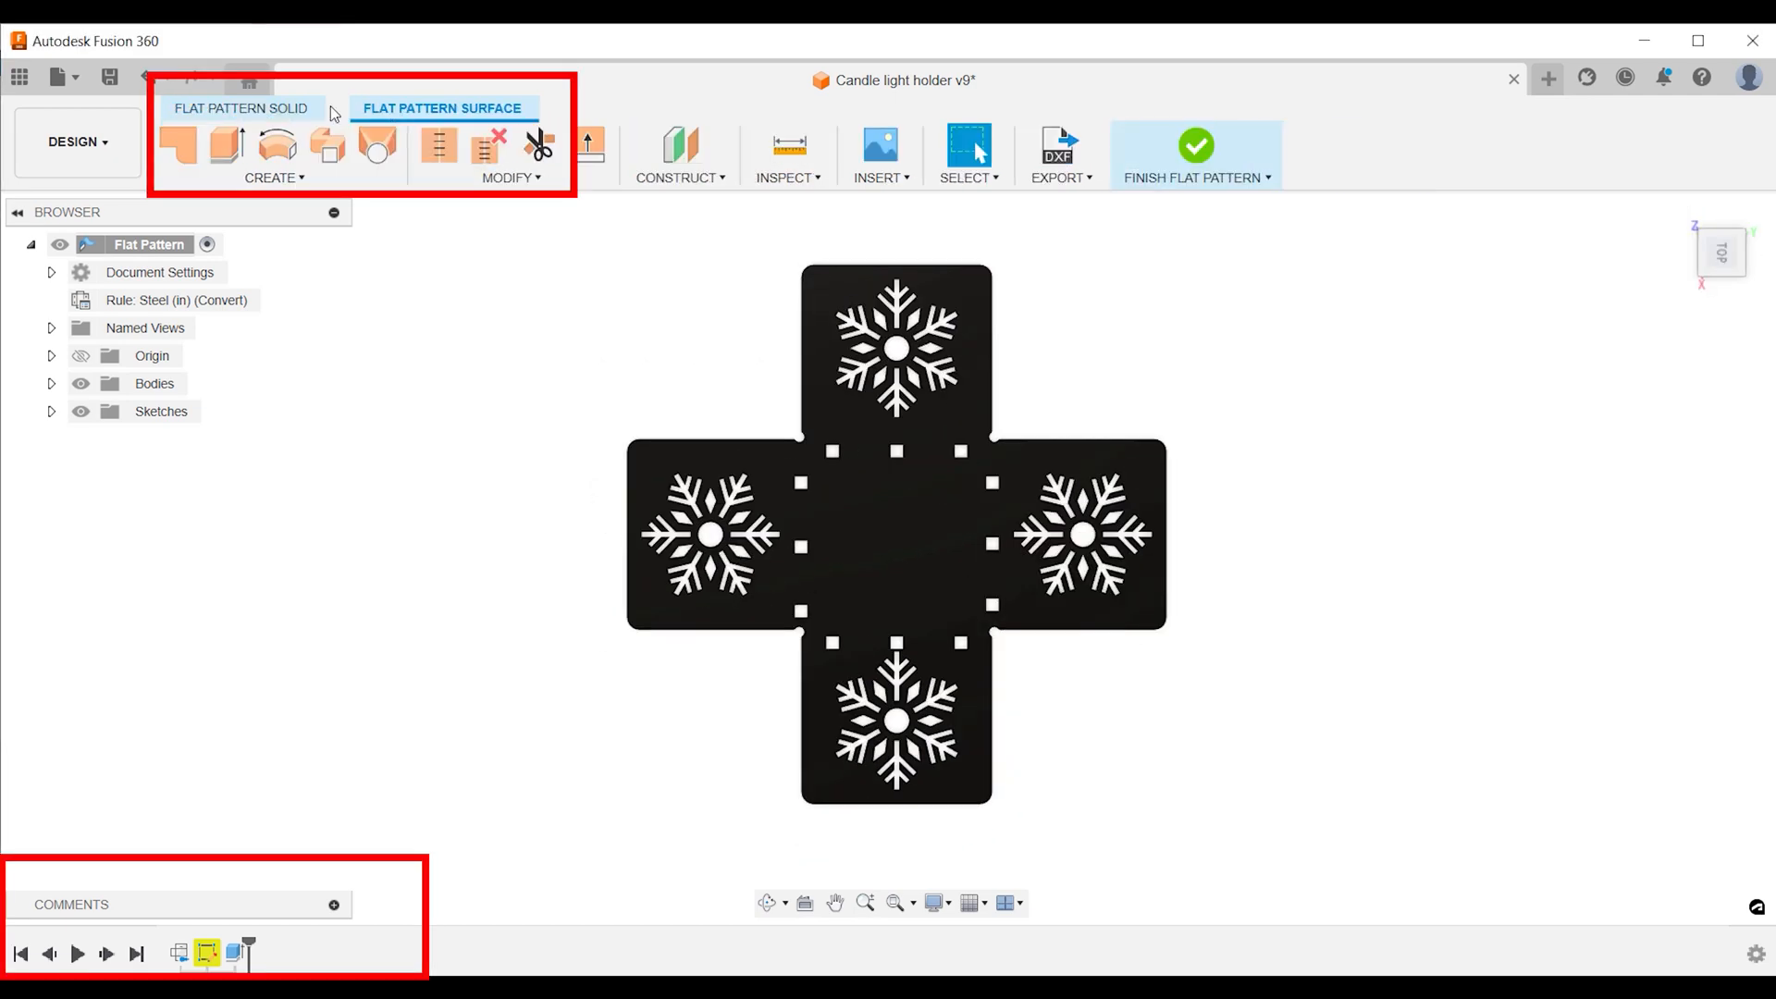
mouse_move(311, 109)
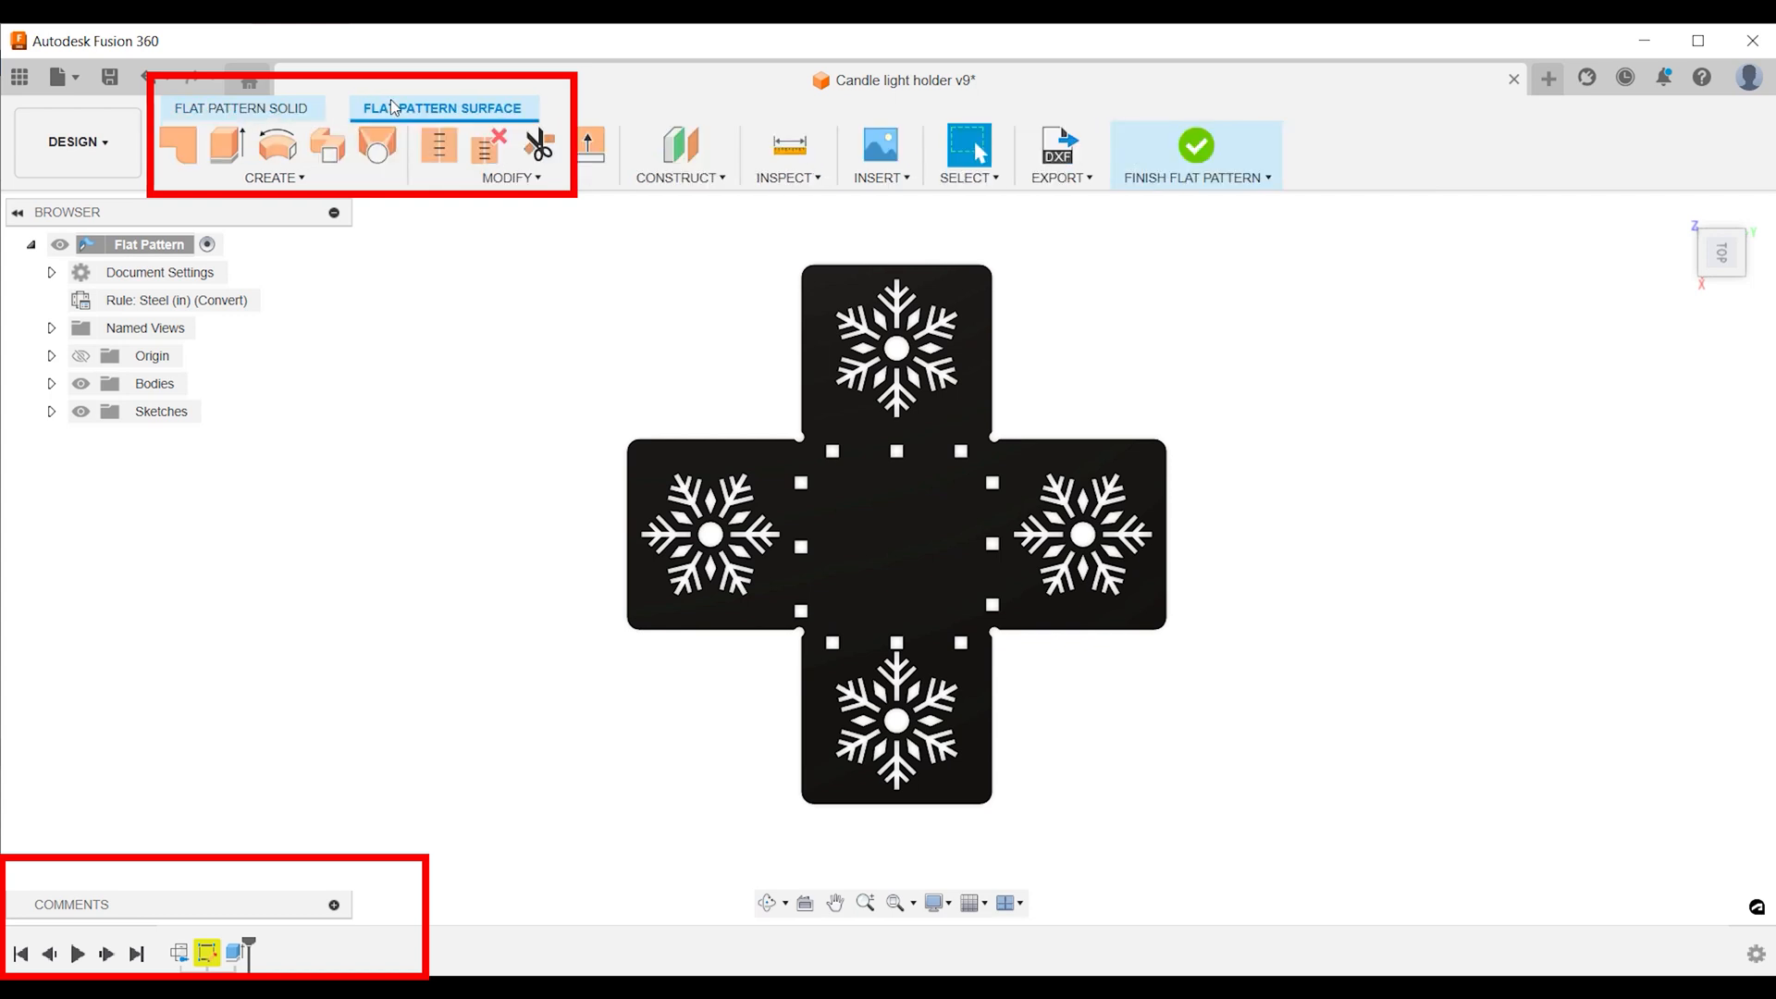
Finish the flat pattern and start the Unfold command from the Sheet Metal Modify menu
click(1195, 148)
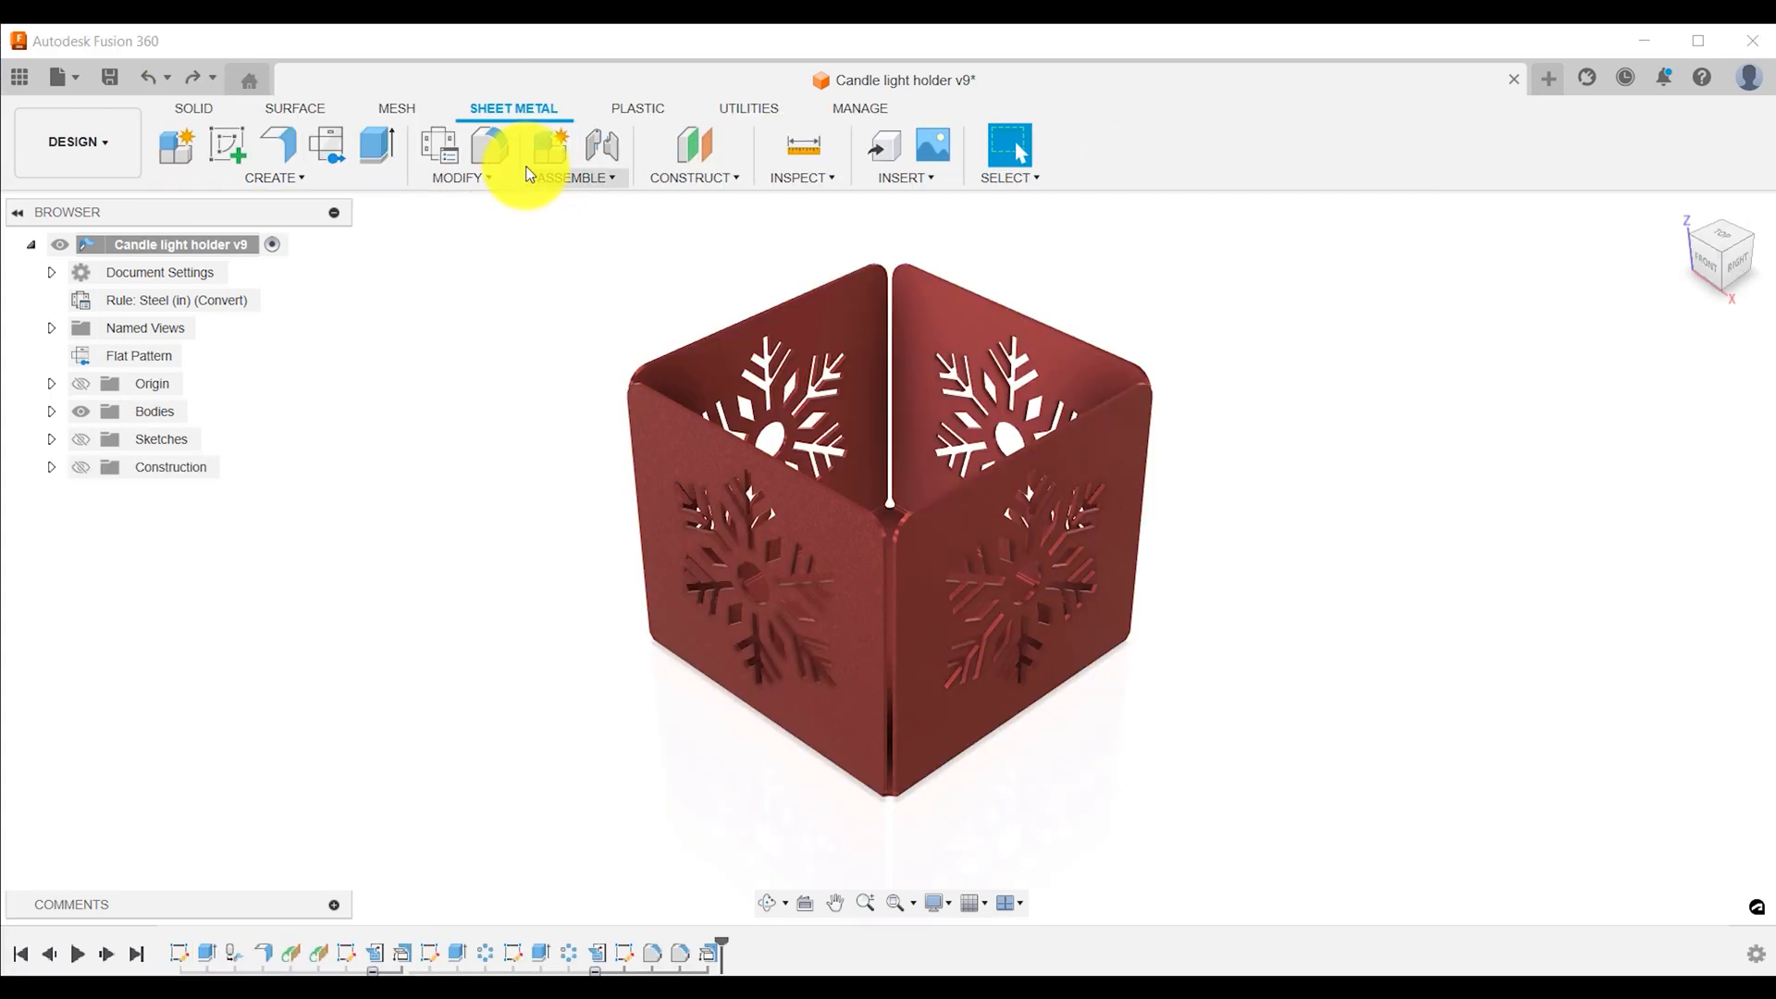
mouse_move(488, 149)
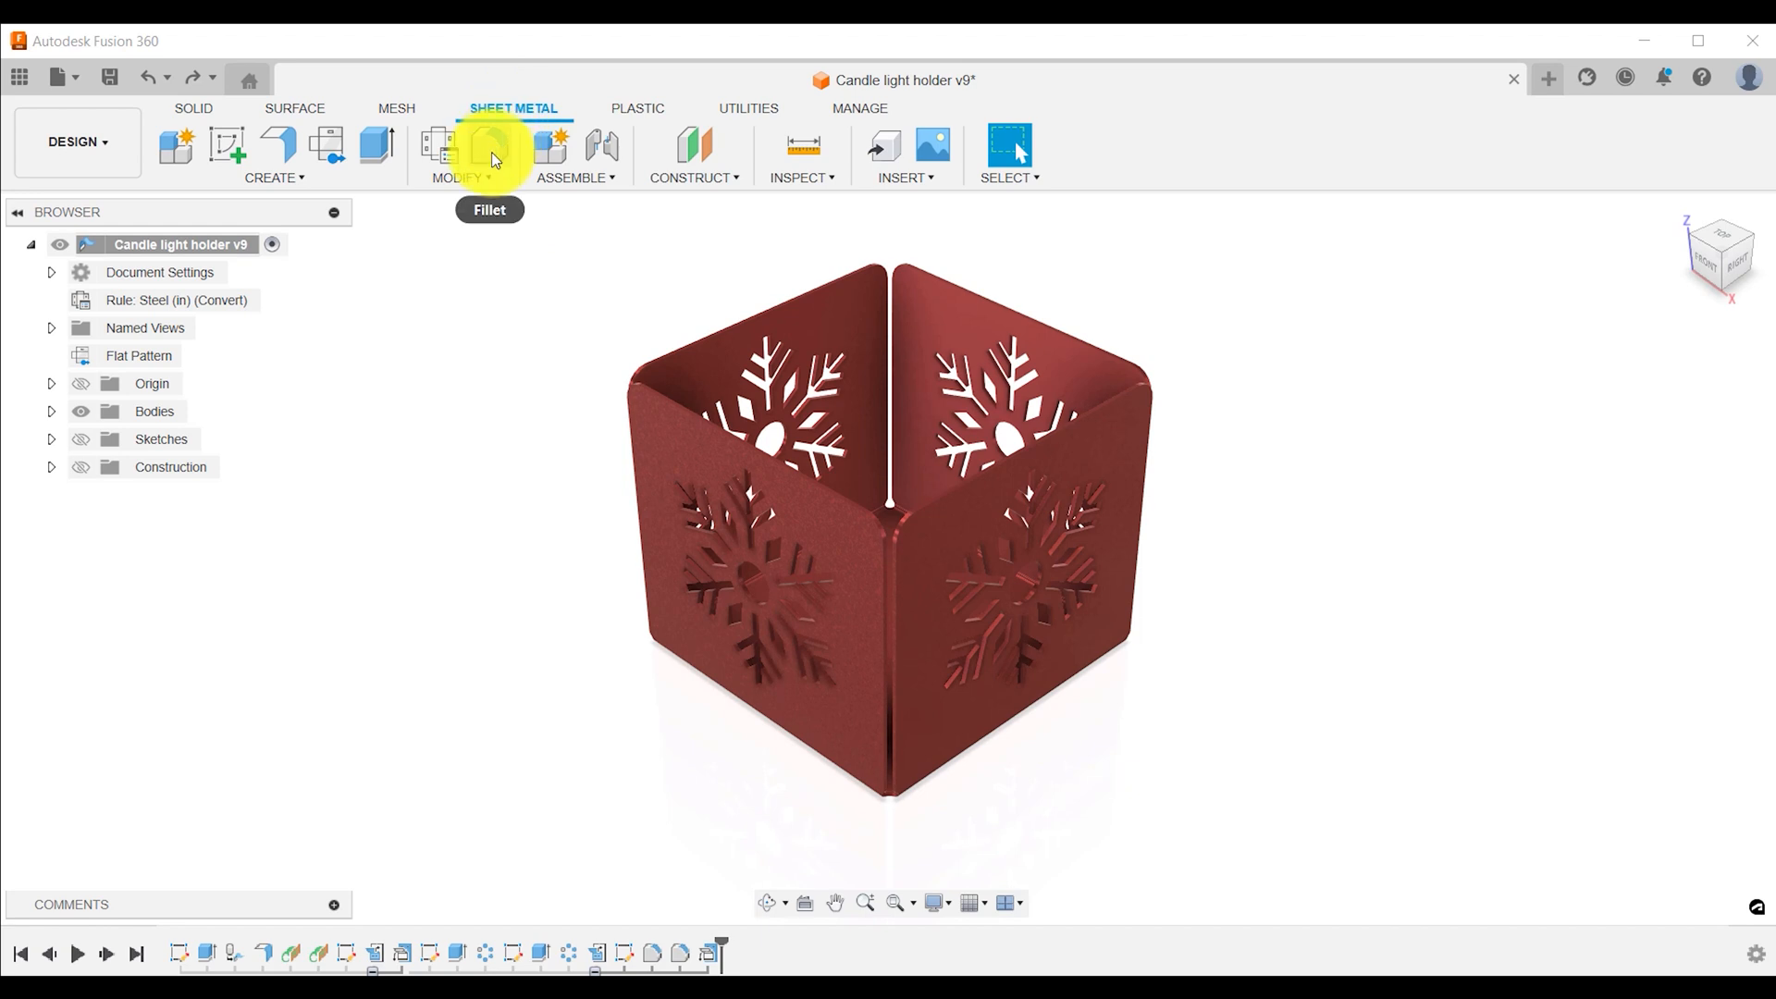
click(458, 159)
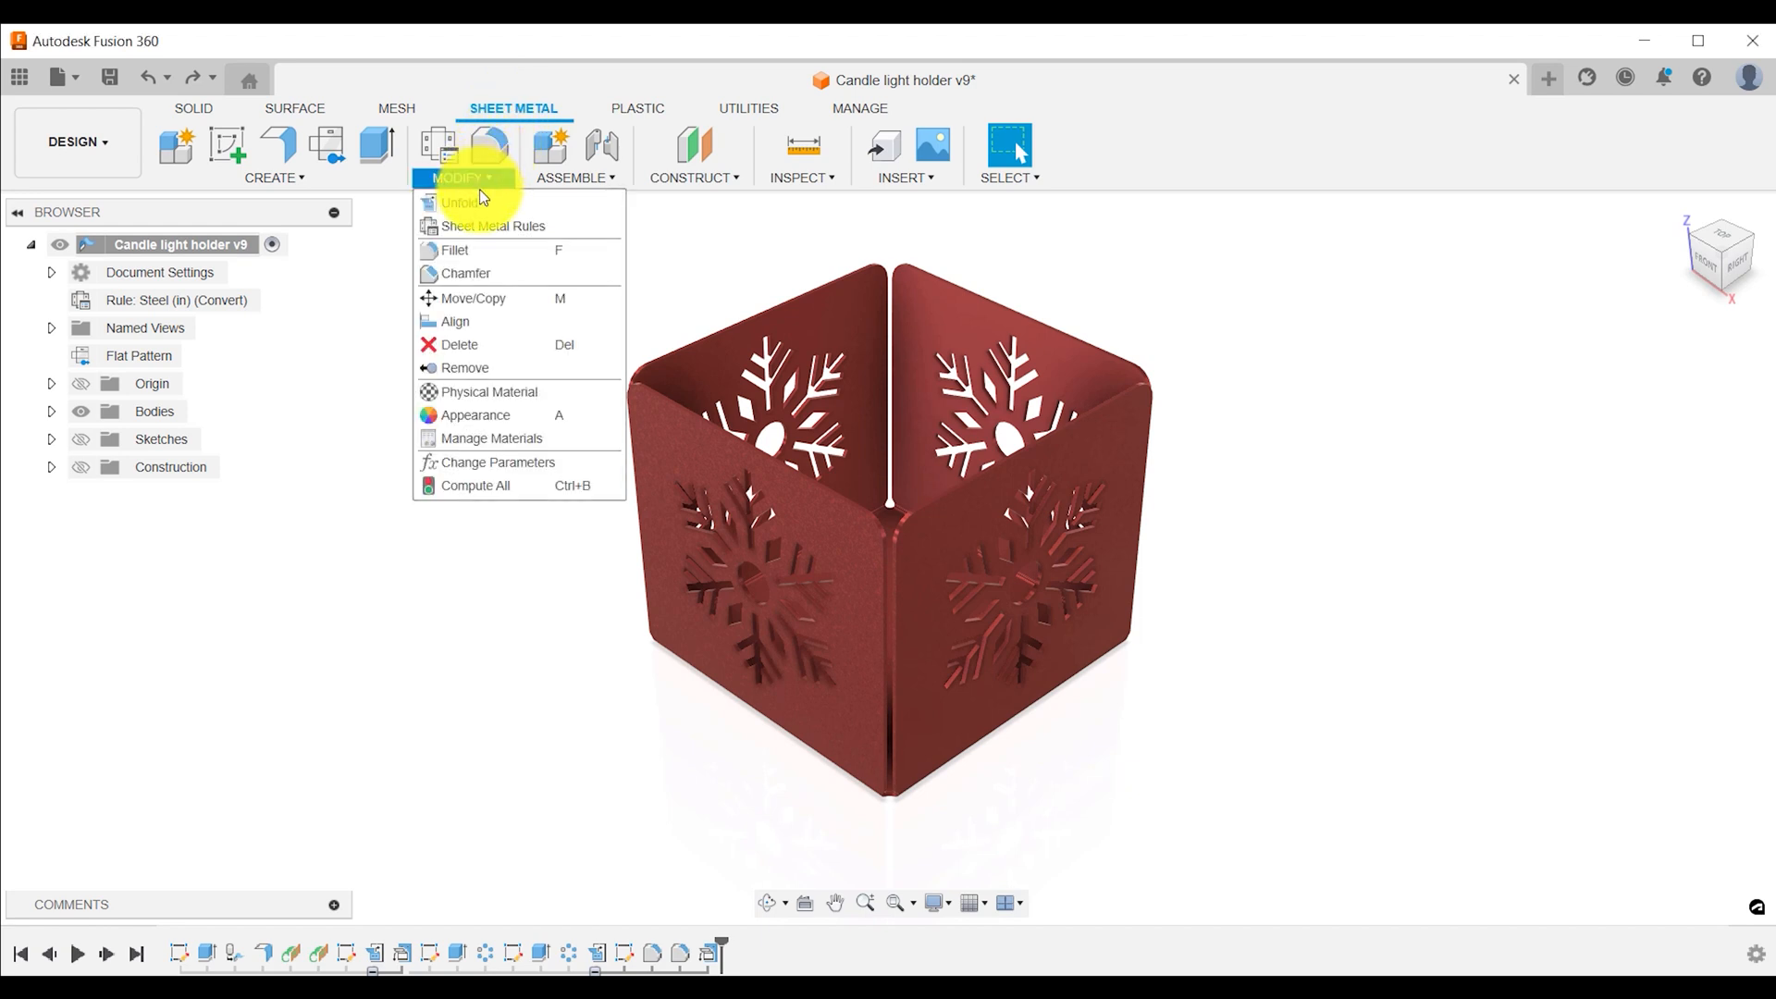
mouse_move(464, 203)
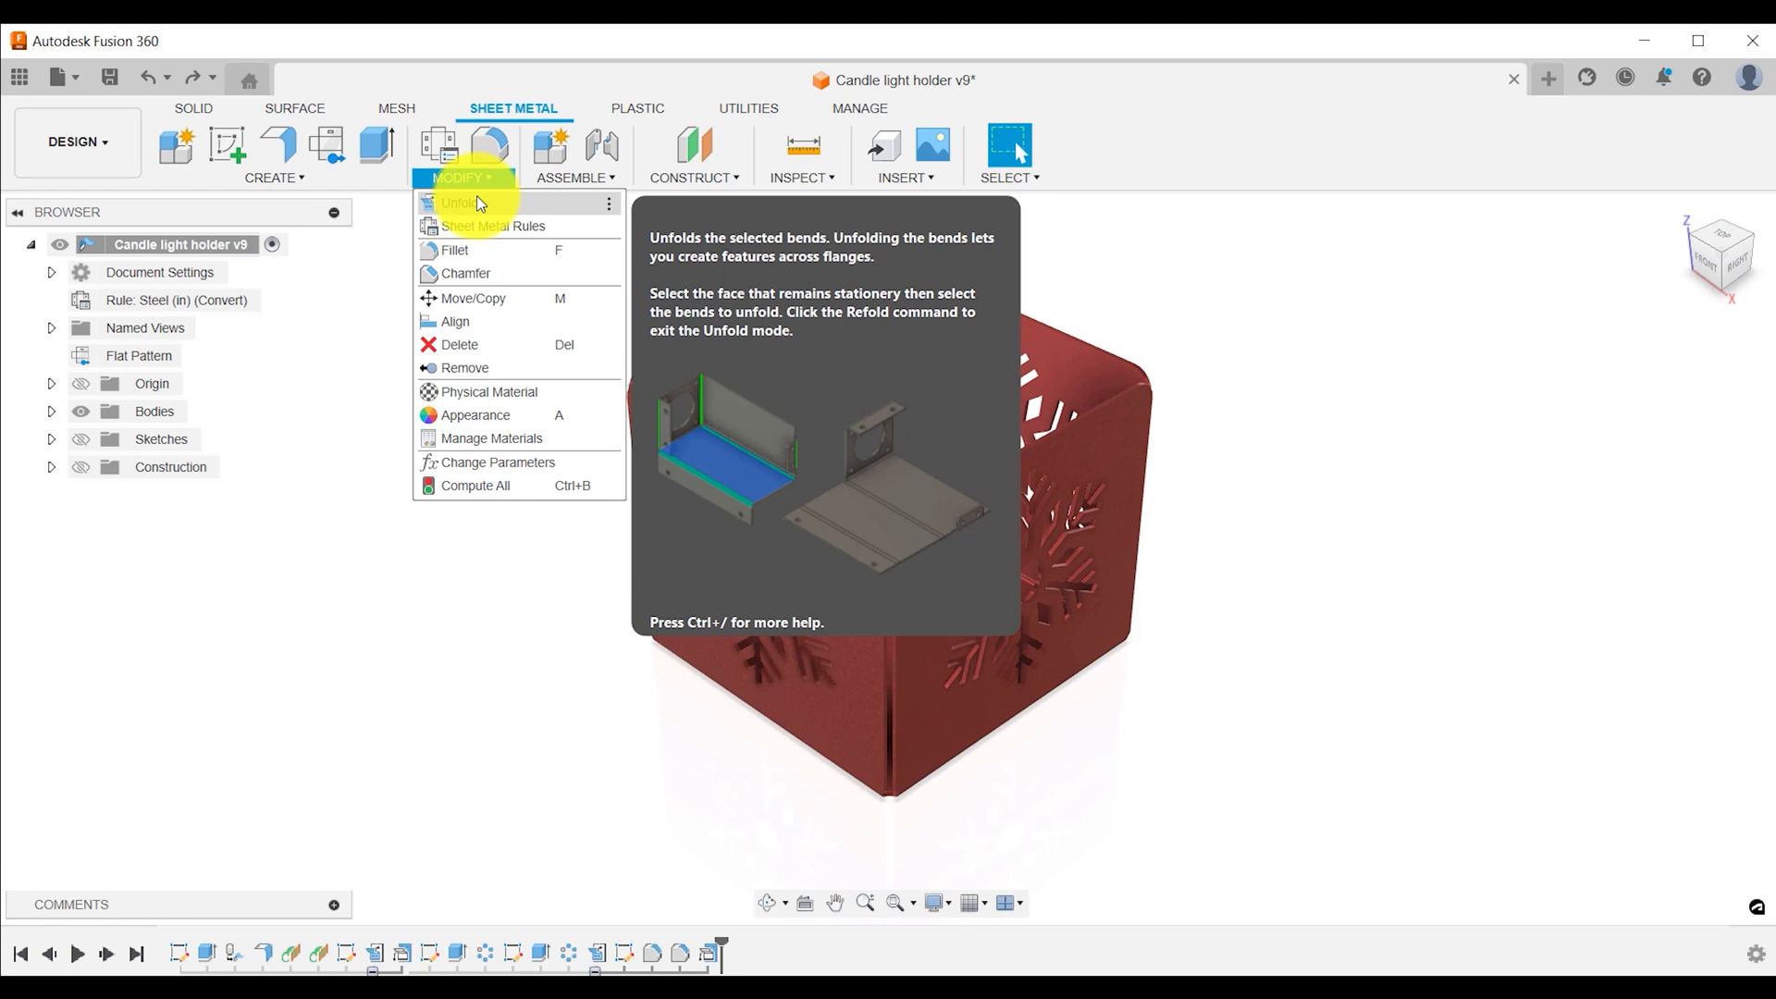
click(457, 204)
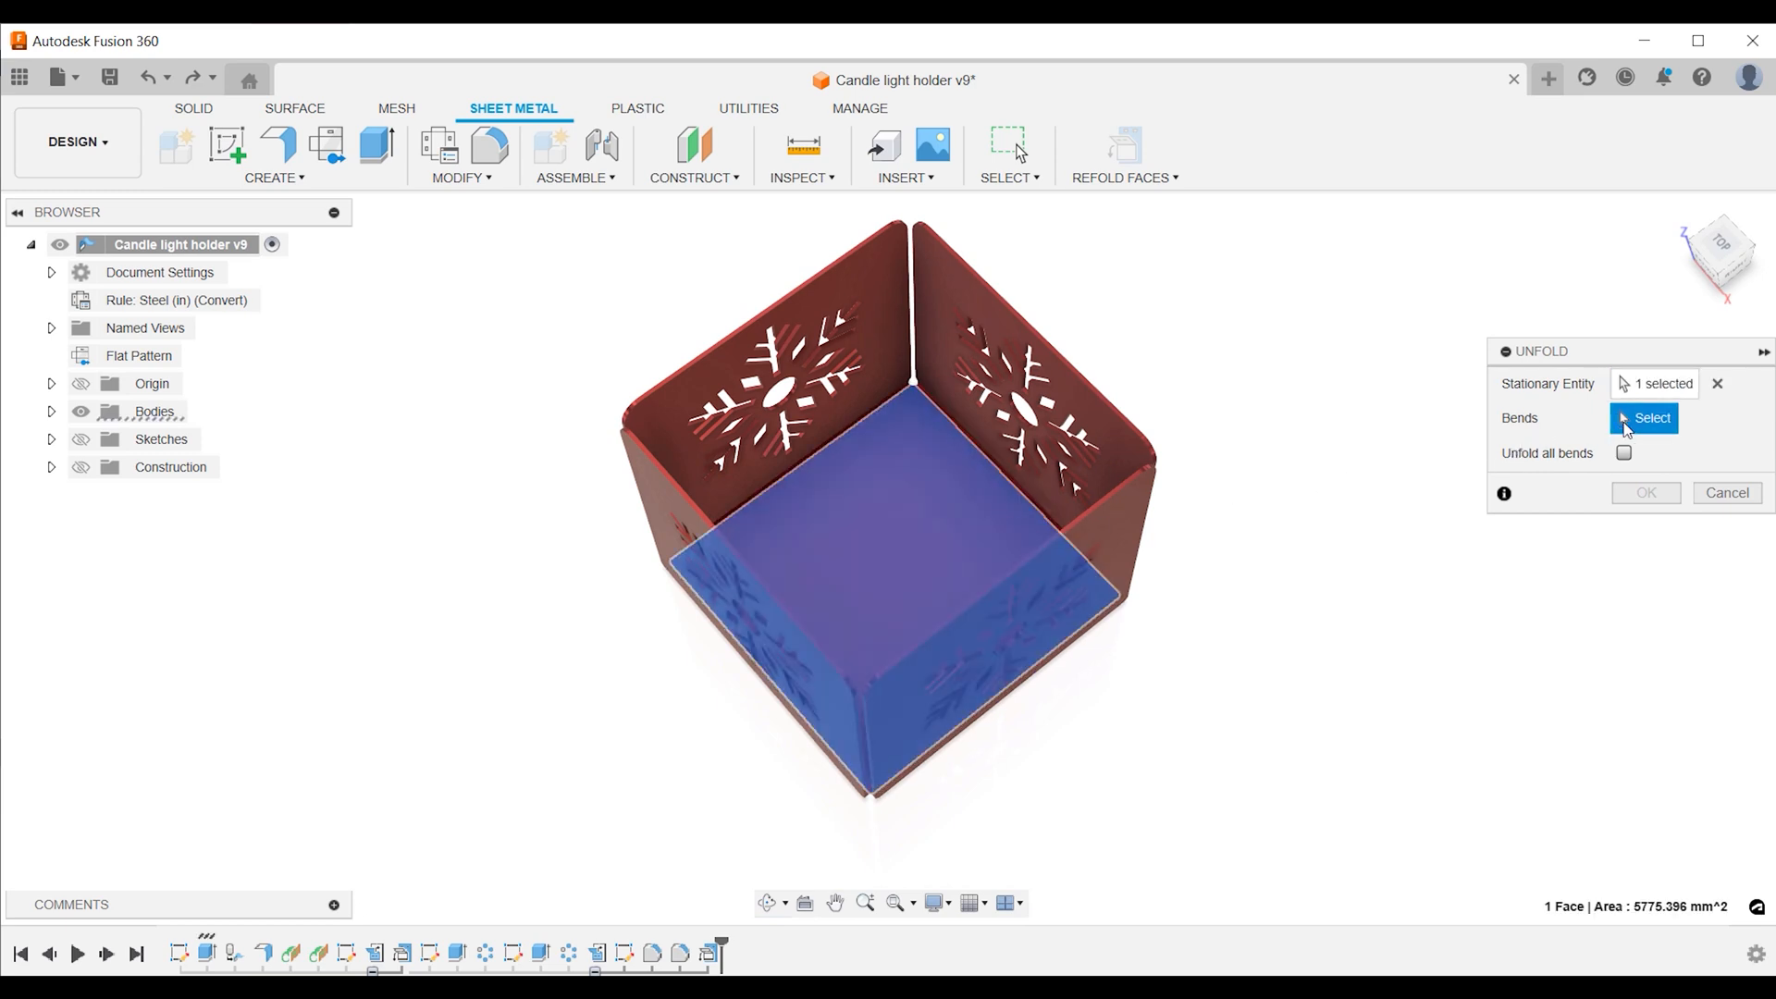
Unfold all bends flat around the bottom face and confirm
click(1625, 454)
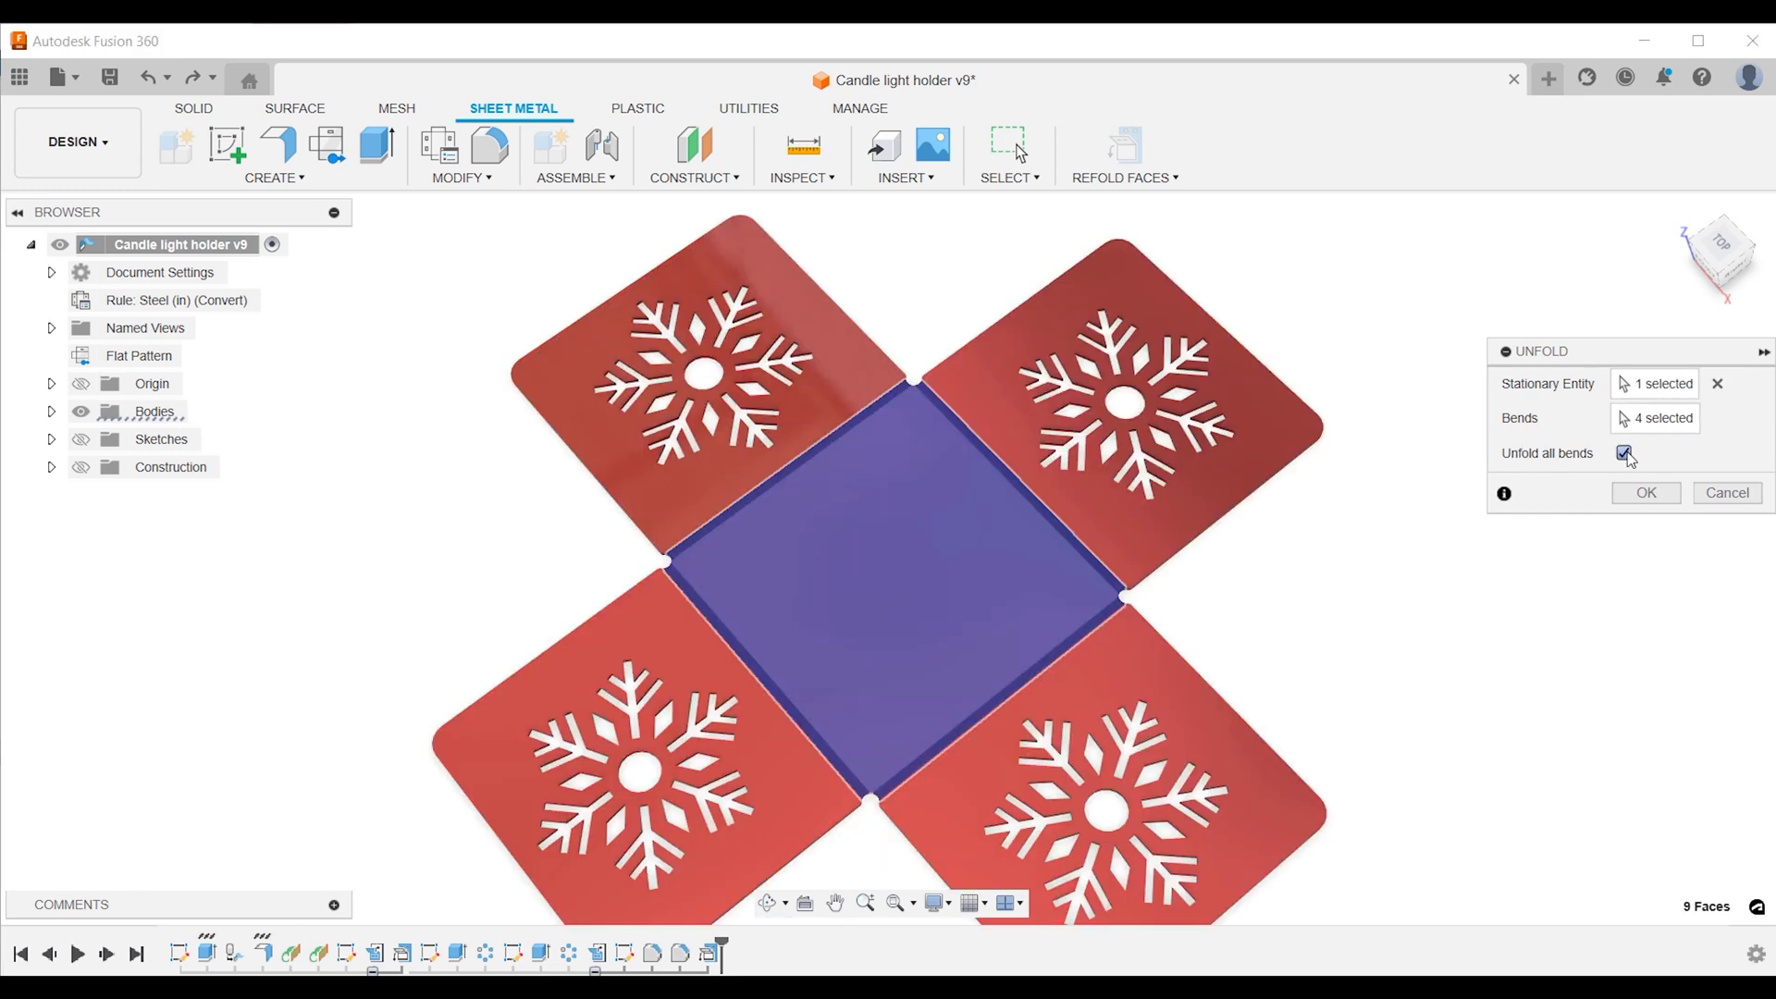
click(1645, 493)
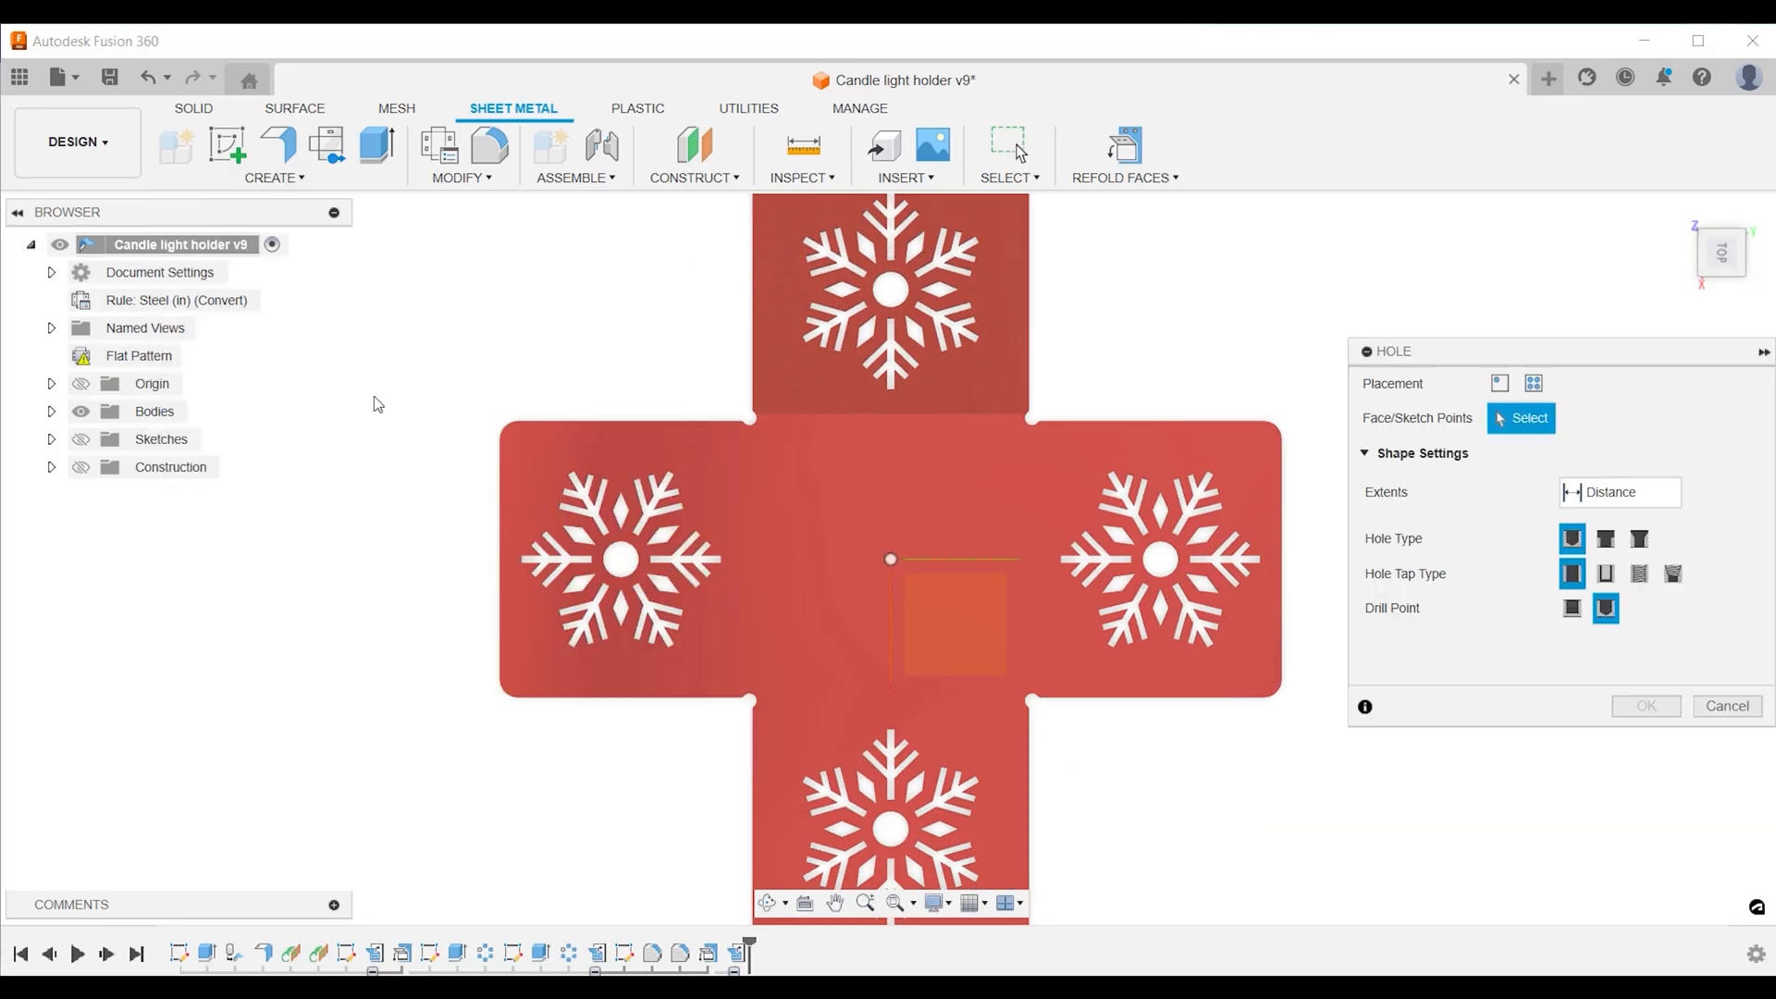
Place the round hole at the centre of the unfolded base face
click(1645, 705)
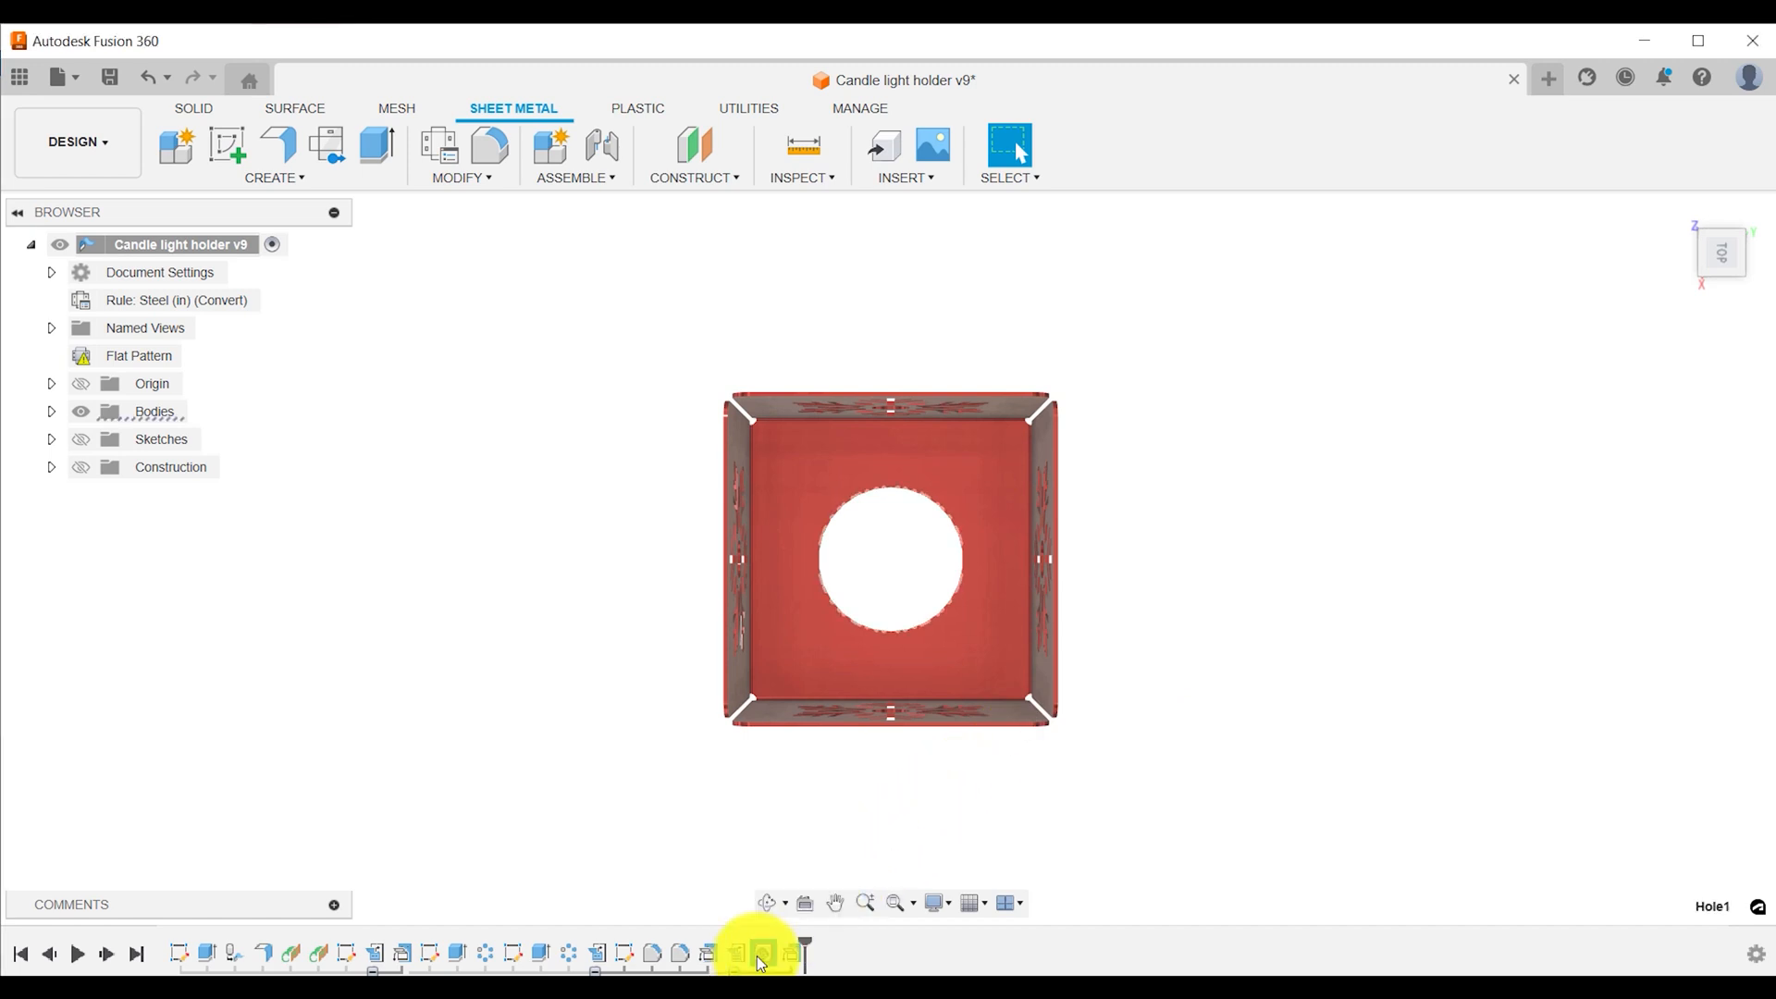
Activate the Flat Pattern in the timeline to check the new centre hole
click(1718, 252)
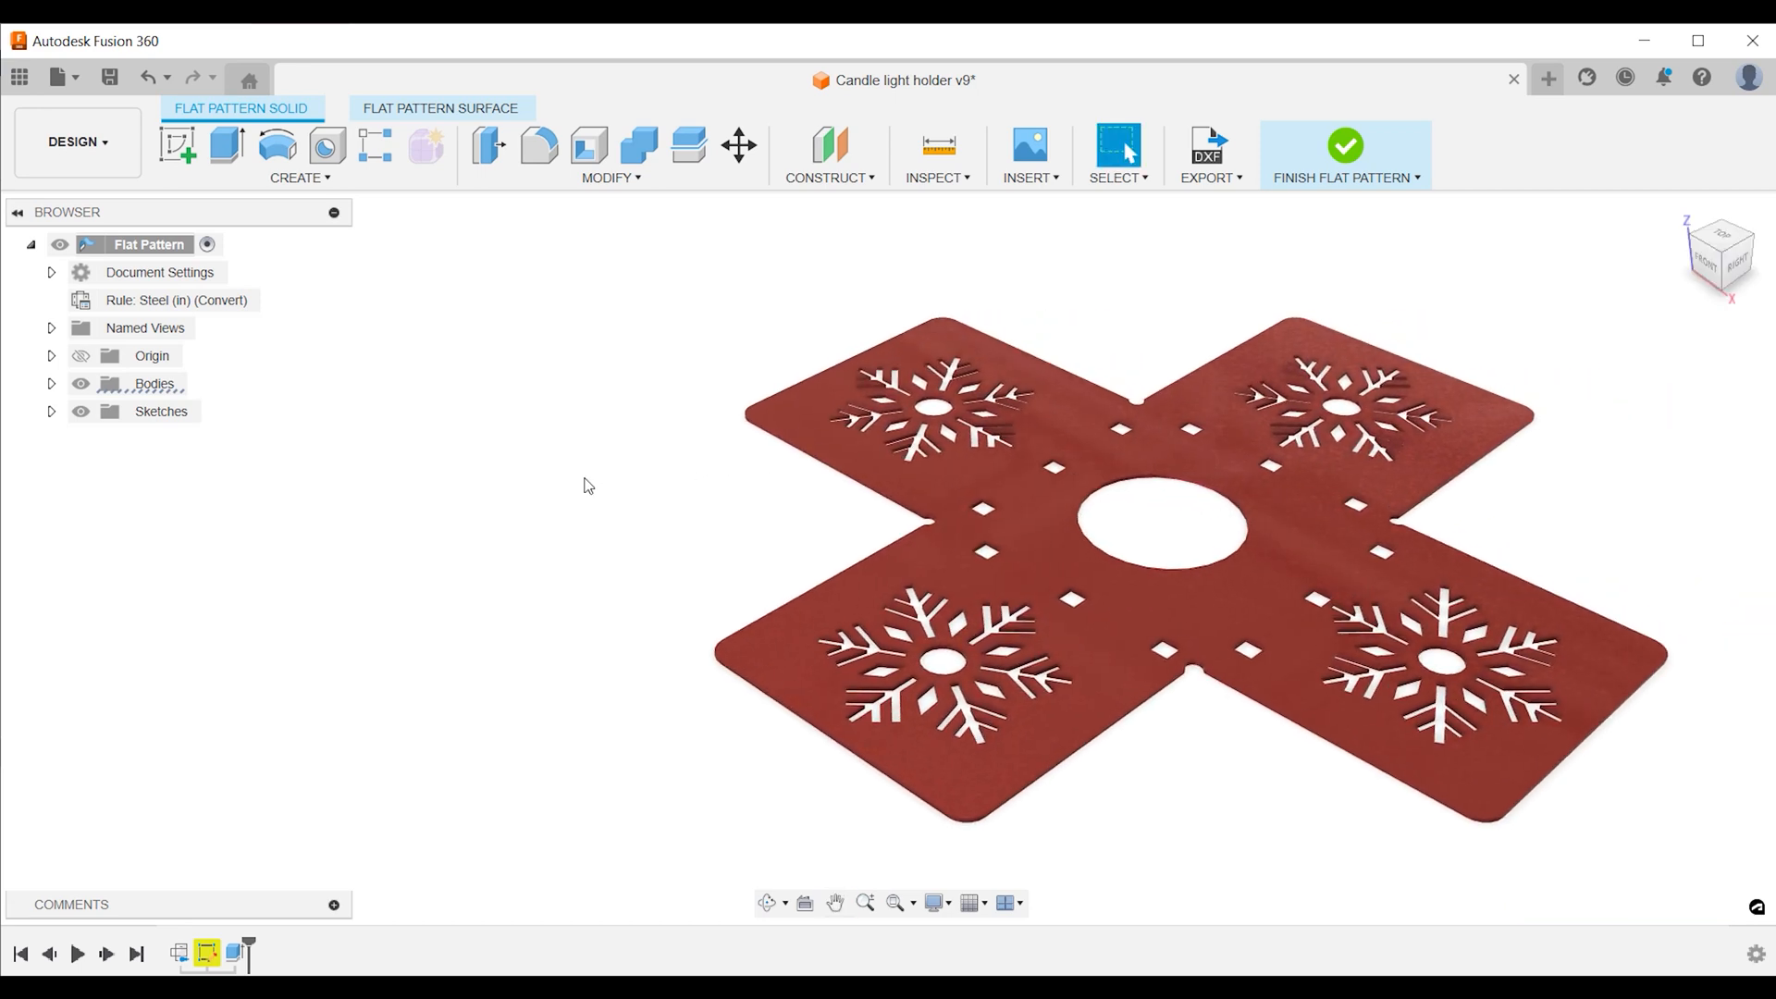
mouse_move(1345, 145)
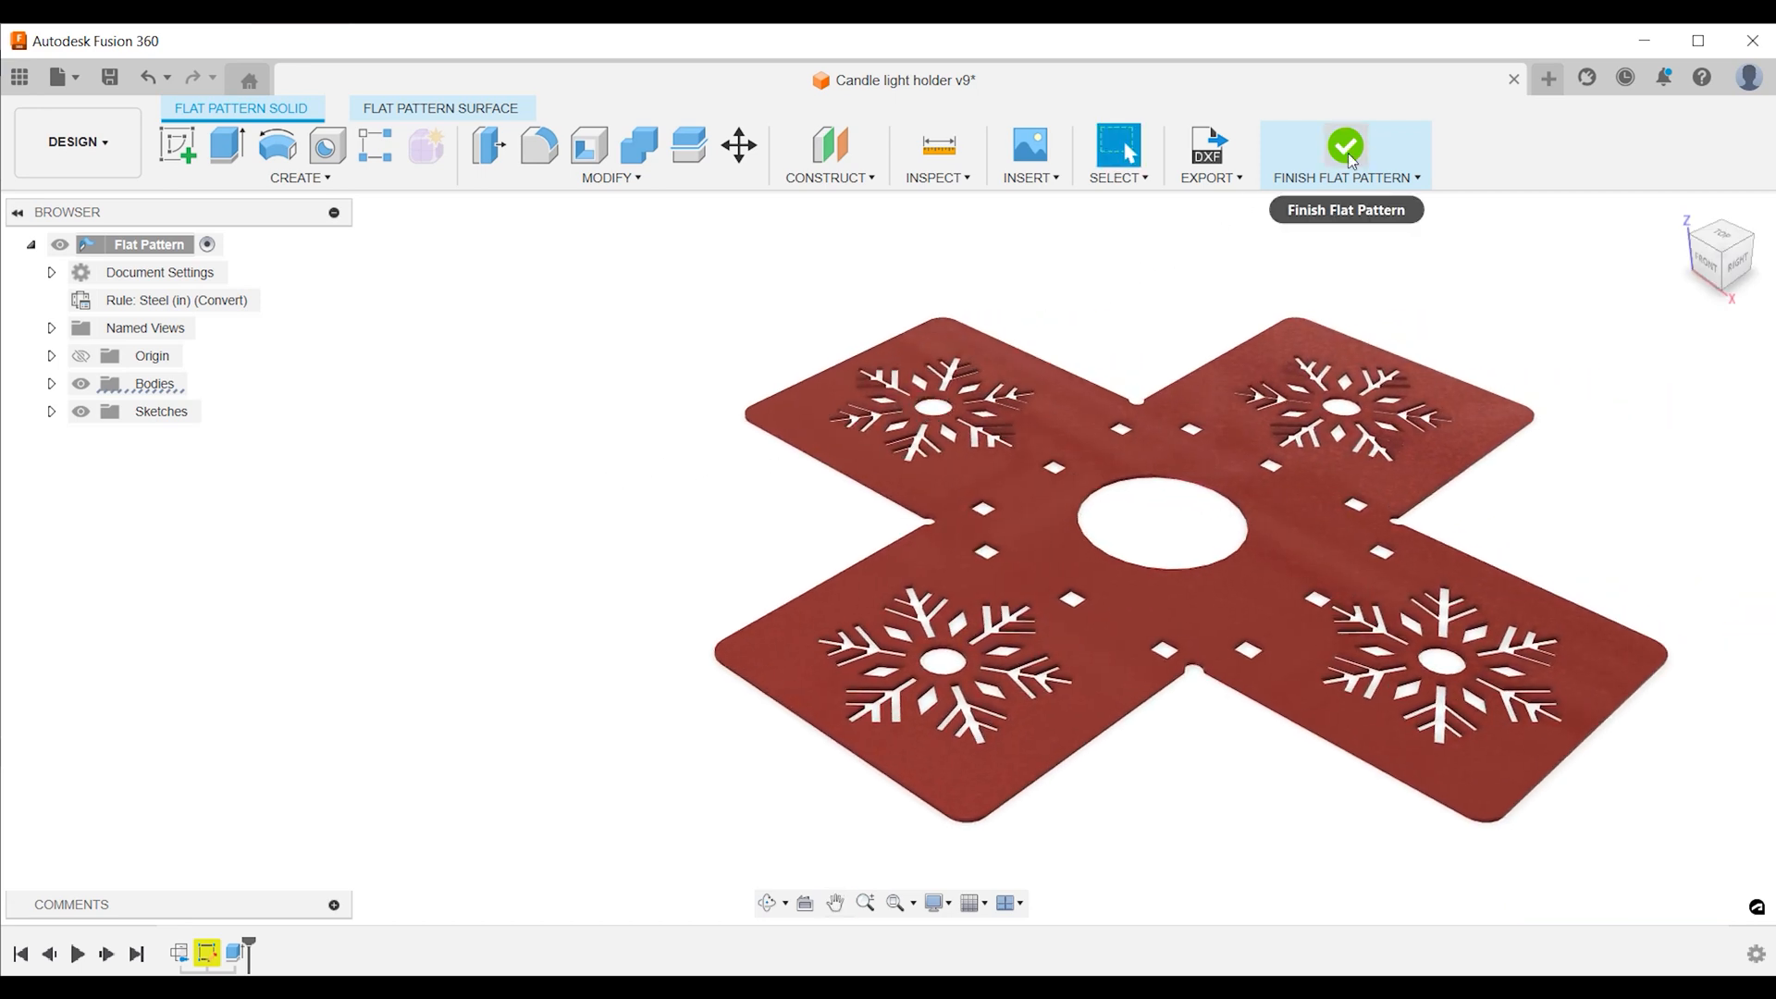